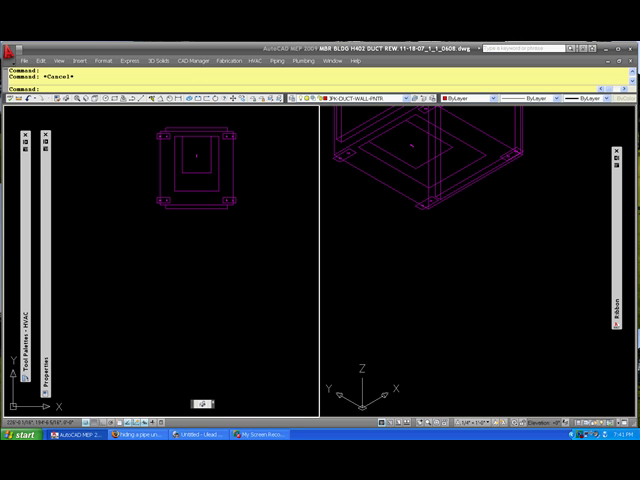
mouse_move(432, 312)
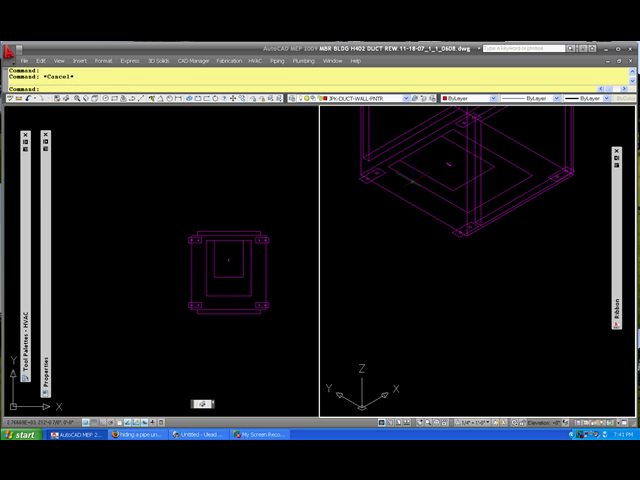
mouse_move(157, 261)
type("block")
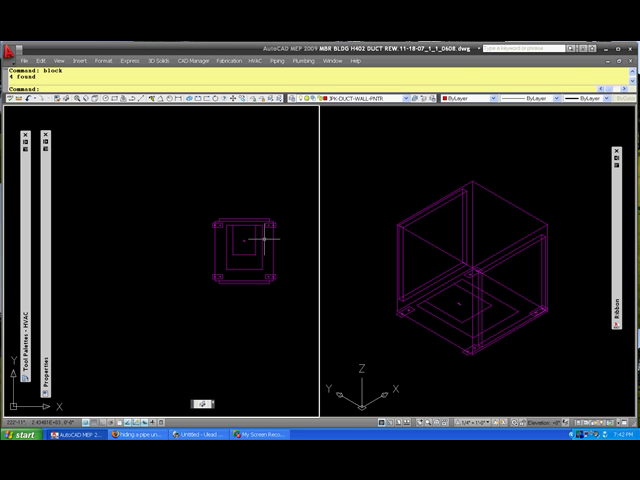
- Bring up the fan block's context menu to reach Convert To Multi-view Part
right_click(240, 244)
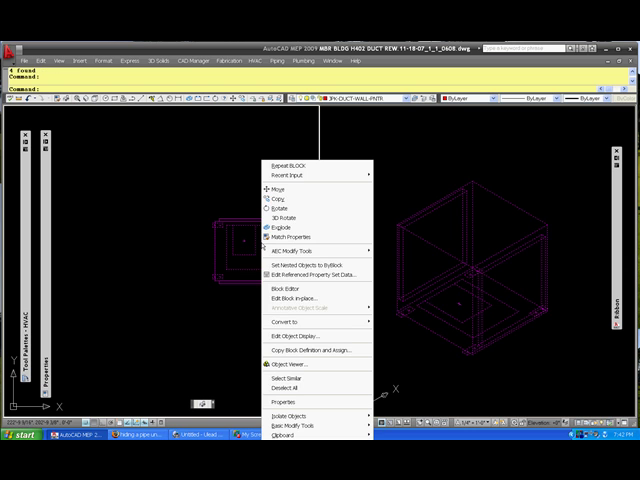
mouse_move(312, 322)
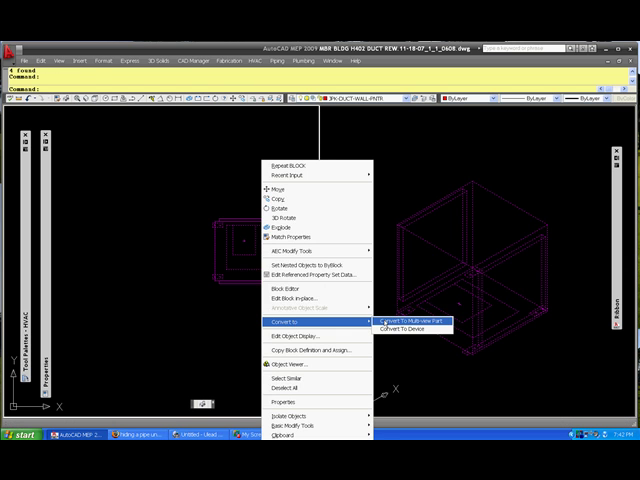
- Name the new multi-view part 'fan 1' and keep Fan as its type
left_click(401, 320)
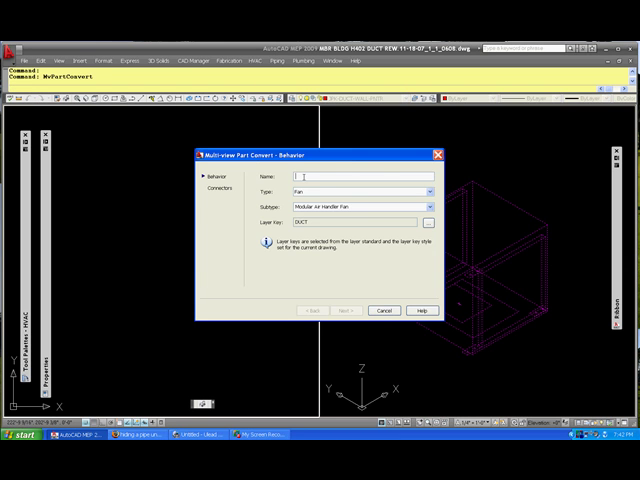
type("fan")
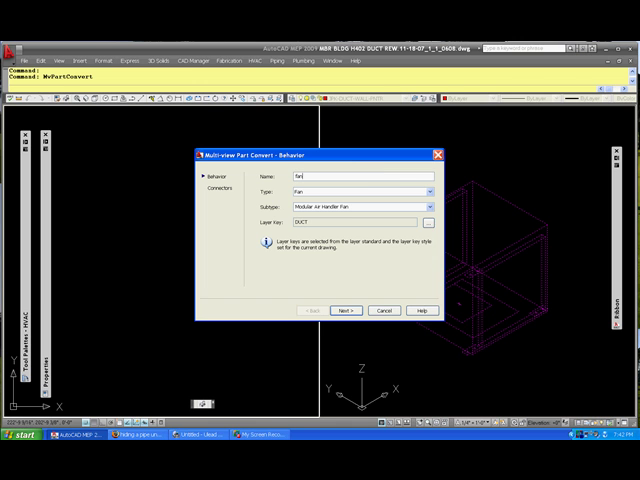
left_click(428, 192)
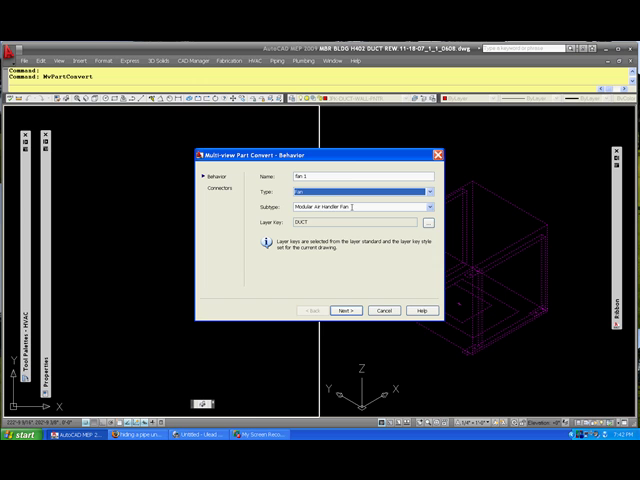
left_click(428, 191)
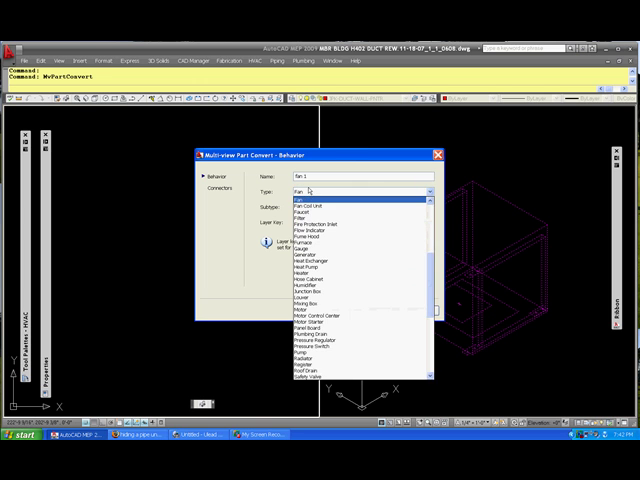
scroll("down", 3)
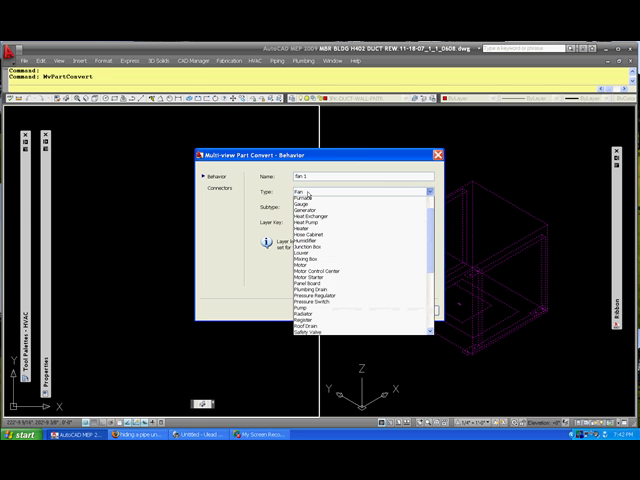
left_click(307, 192)
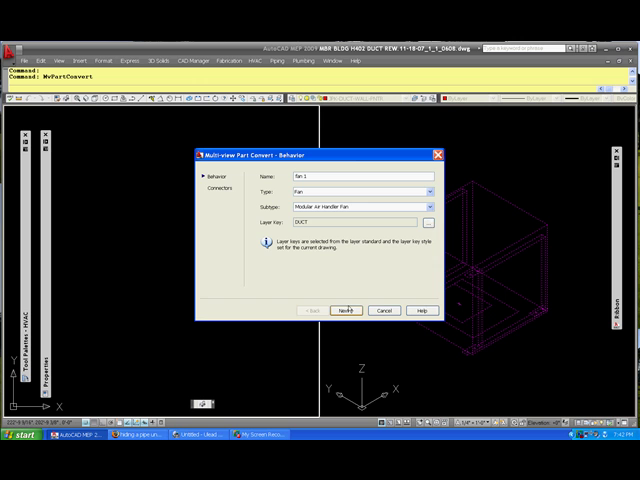
- Accept the connector settings and finish the conversion
left_click(348, 311)
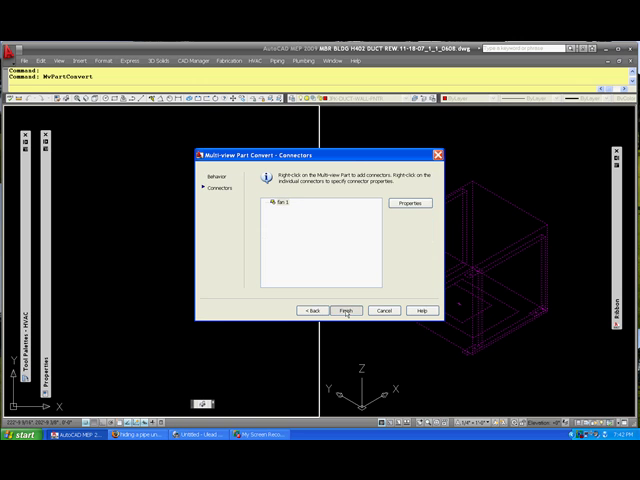
left_click(346, 309)
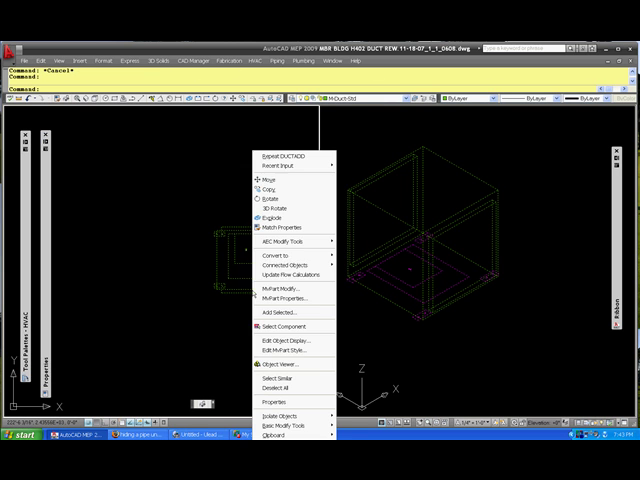
- Pick an object in the drawing while adding the duct and erasing
left_click(264, 180)
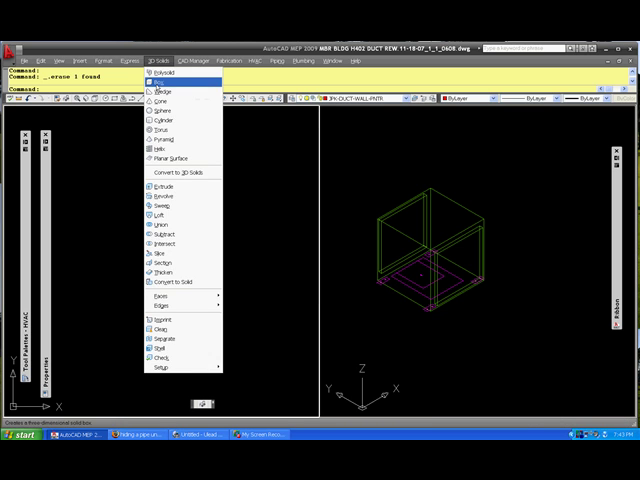
- Draw the slab box by picking its two opposite corners in plan view
left_click(156, 85)
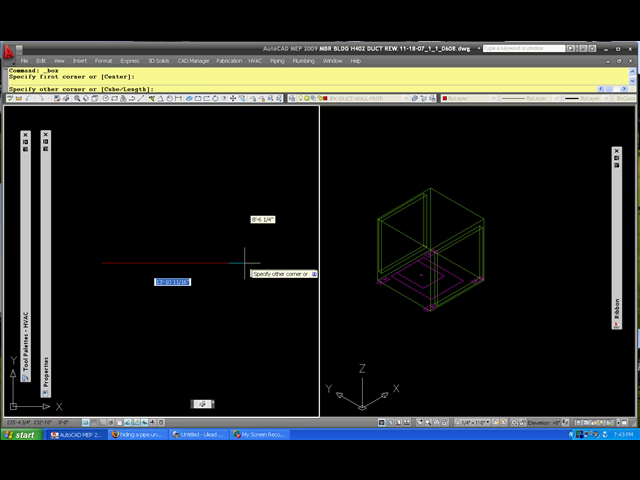
left_click(285, 290)
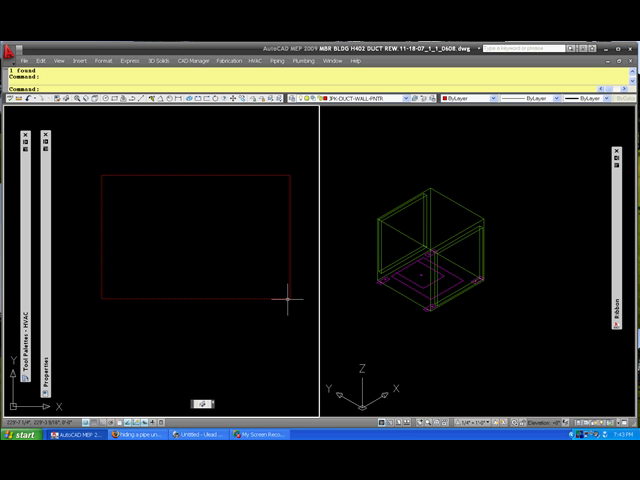
- Convert the box to a multi-view part, entering the name and choosing its type
right_click(290, 300)
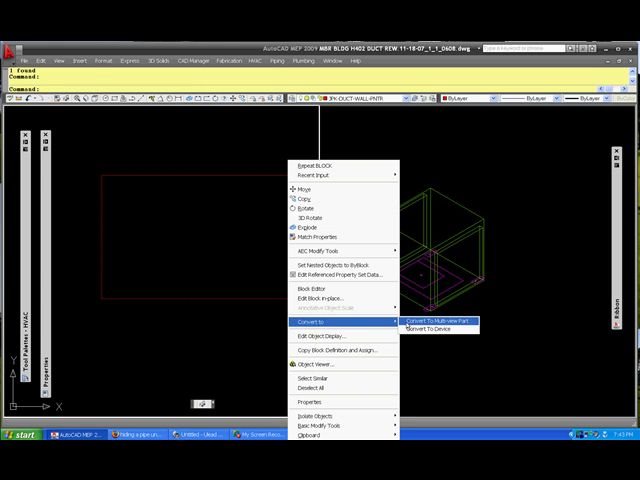
left_click(432, 322)
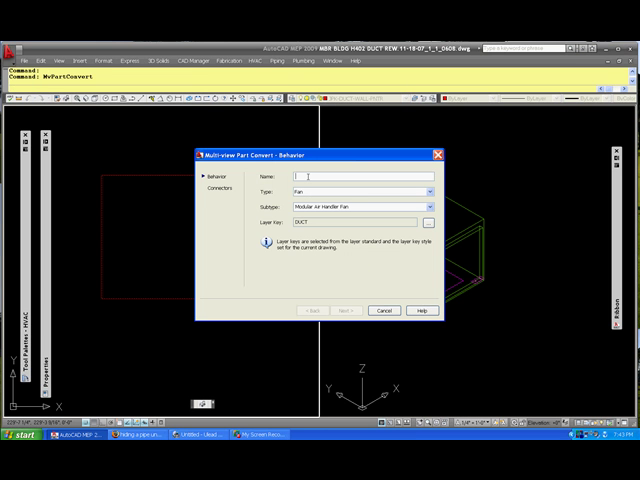
type("N")
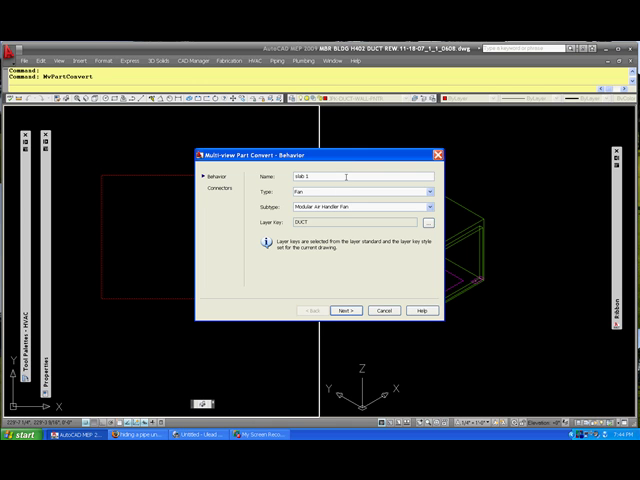
left_click(345, 191)
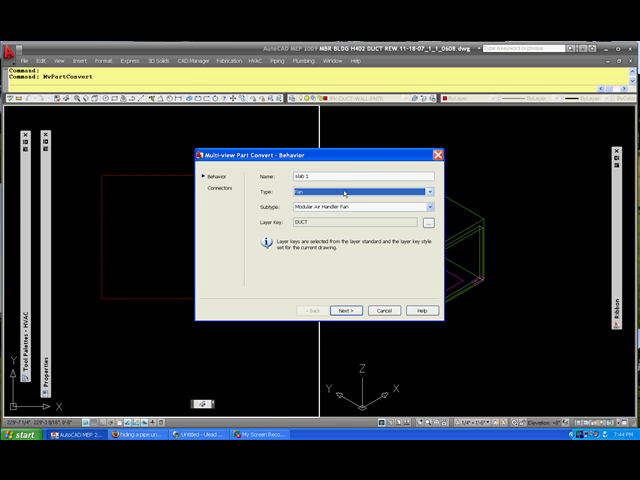
left_click(370, 222)
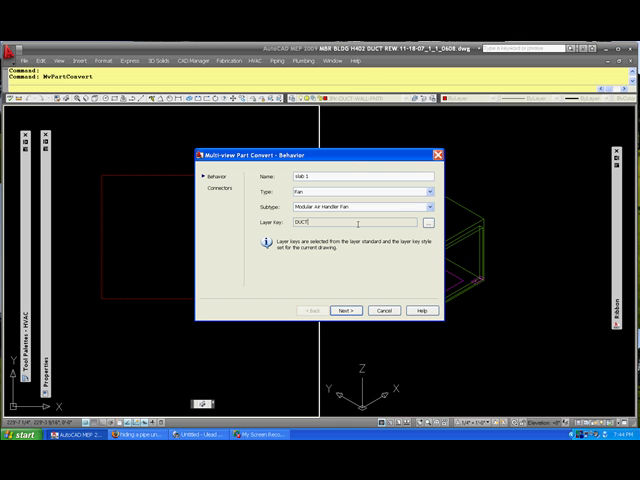